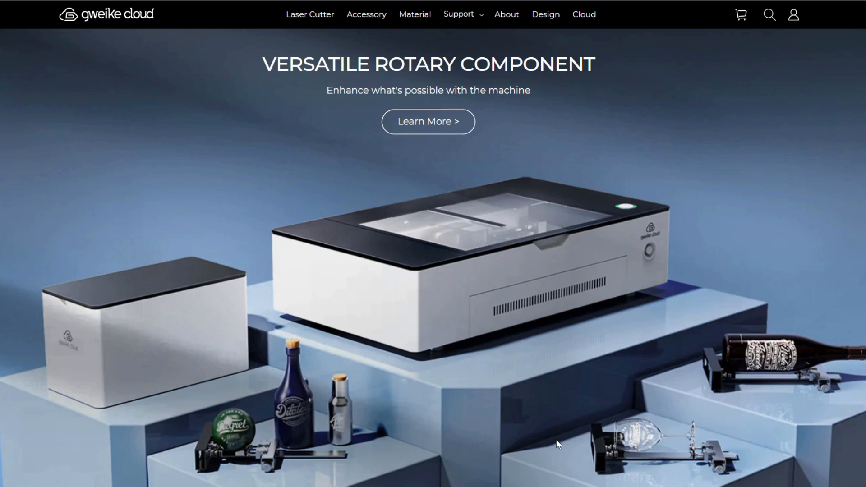
{"action": "mouse_move", "coordinate": [669, 337]}
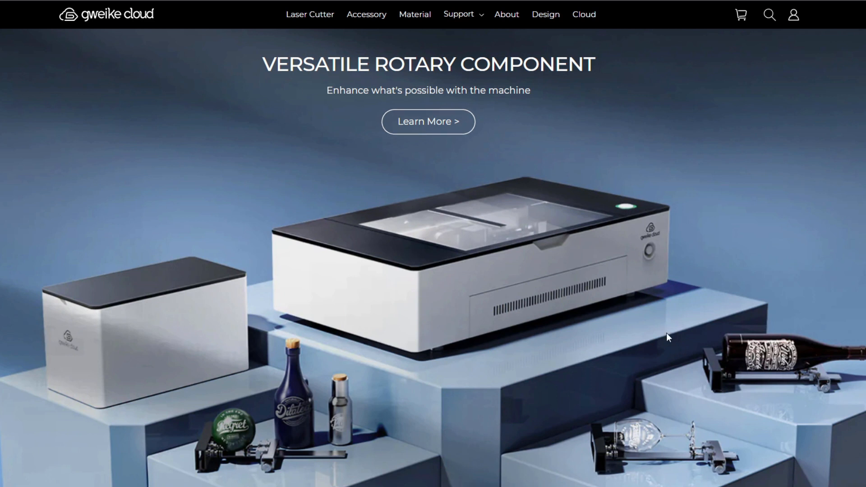
{"action": "mouse_move", "coordinate": [519, 141]}
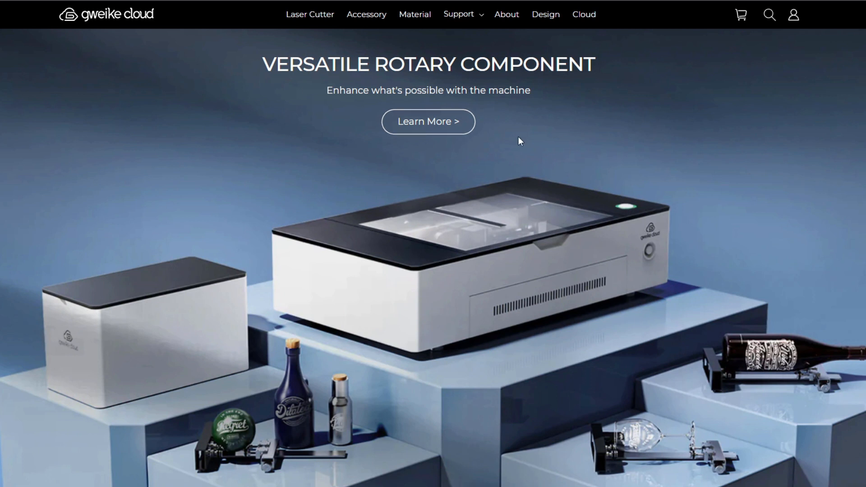
{"action": "mouse_move", "coordinate": [71, 122]}
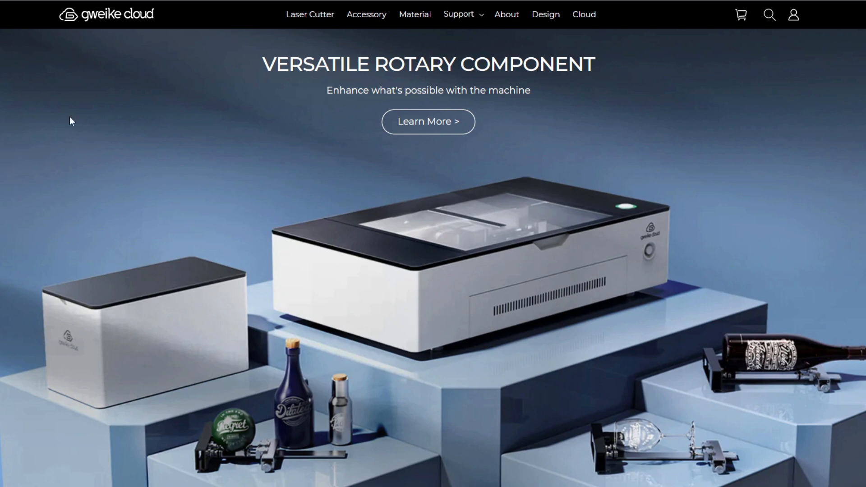
{"action": "mouse_move", "coordinate": [87, 33]}
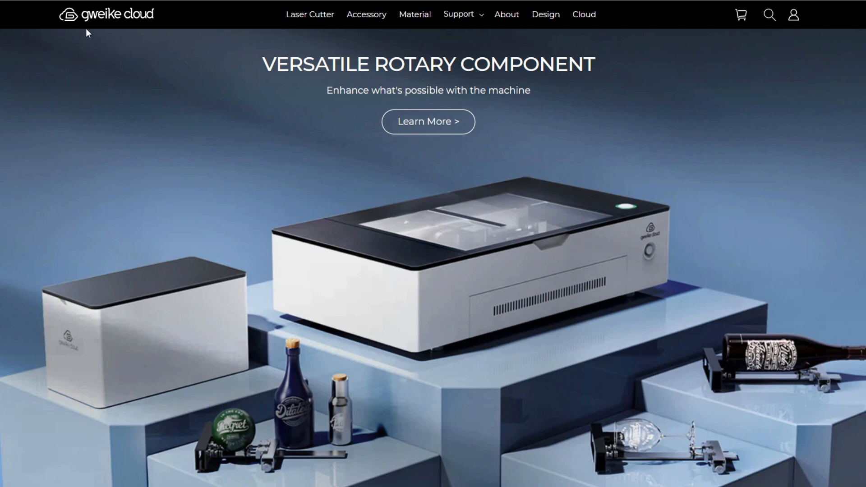
{"action": "mouse_move", "coordinate": [584, 14]}
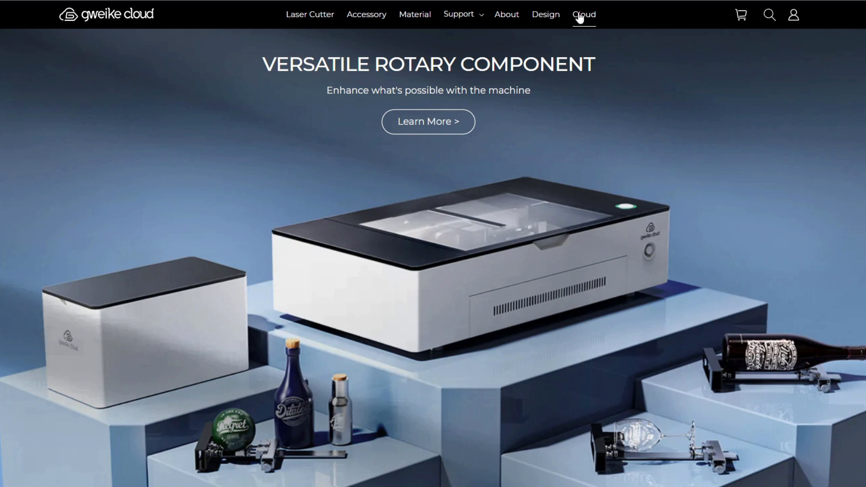
Go to Cloud and scroll through My Projects and Free Images to find the Bee earrings project.
{"action": "left_click", "coordinate": [584, 14]}
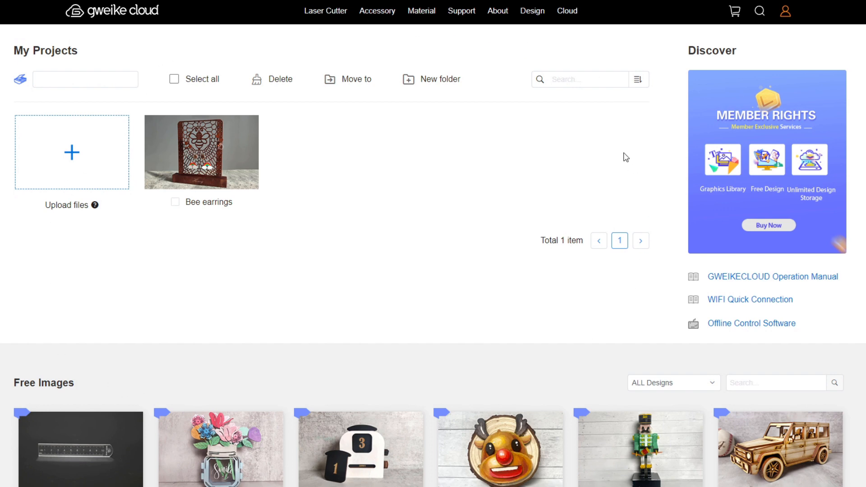
{"action": "scroll", "scroll_direction": "down", "scroll_amount": 3}
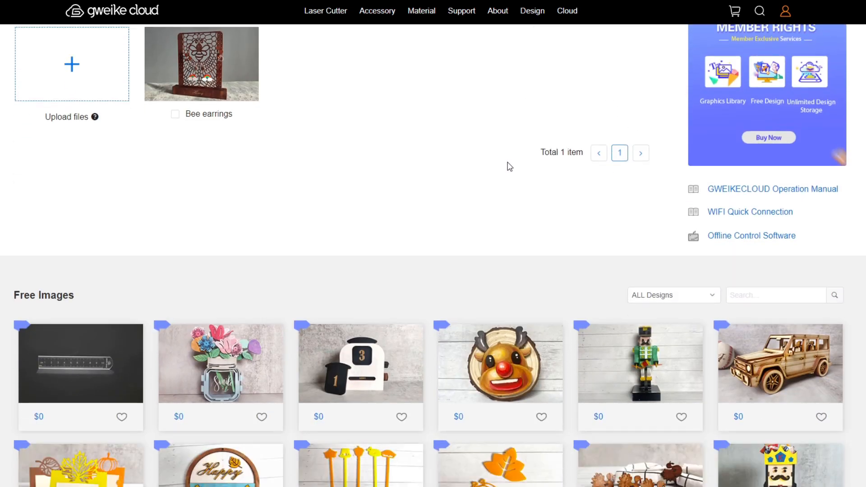
{"action": "scroll", "scroll_direction": "down", "scroll_amount": 3}
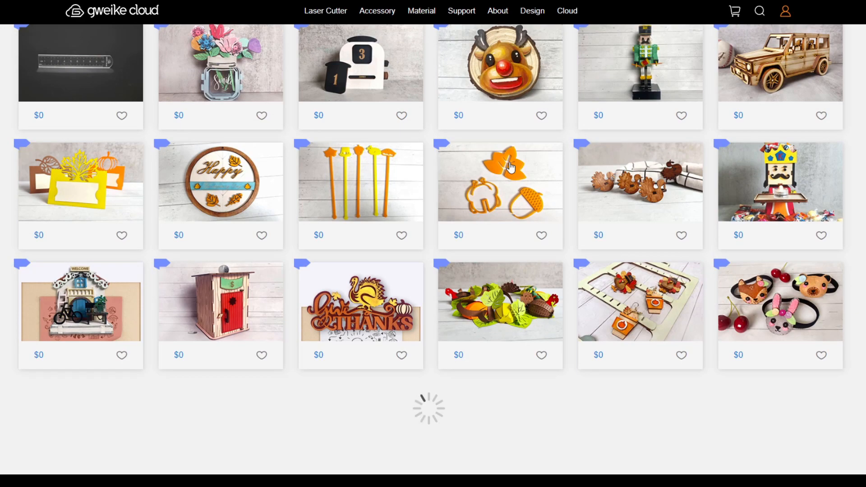
{"action": "scroll", "scroll_direction": "down", "scroll_amount": 3}
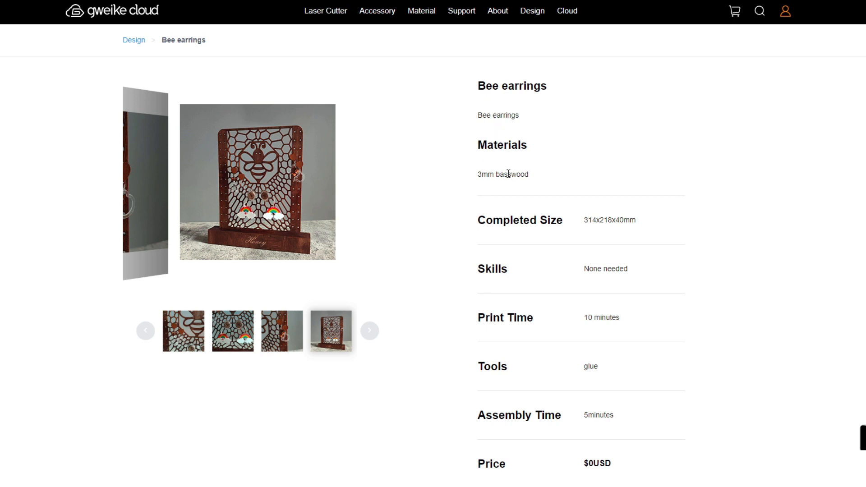
{"action": "scroll", "scroll_direction": "down", "scroll_amount": 3}
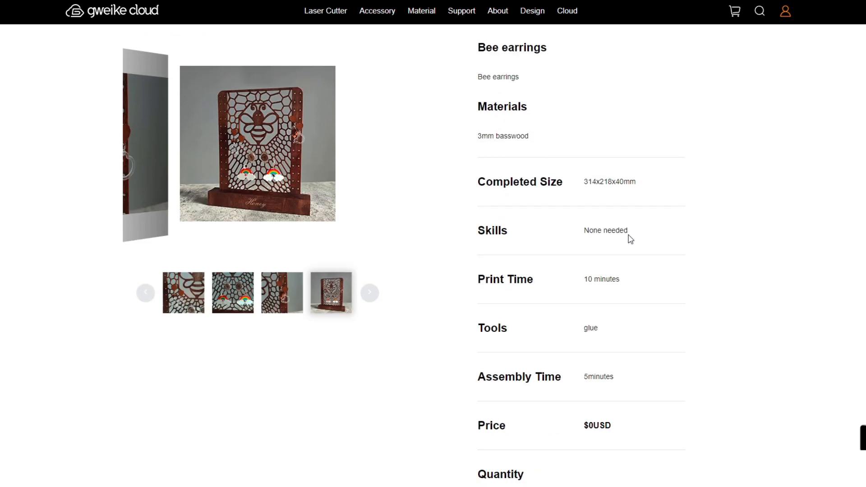
{"action": "scroll", "scroll_direction": "down", "scroll_amount": 3}
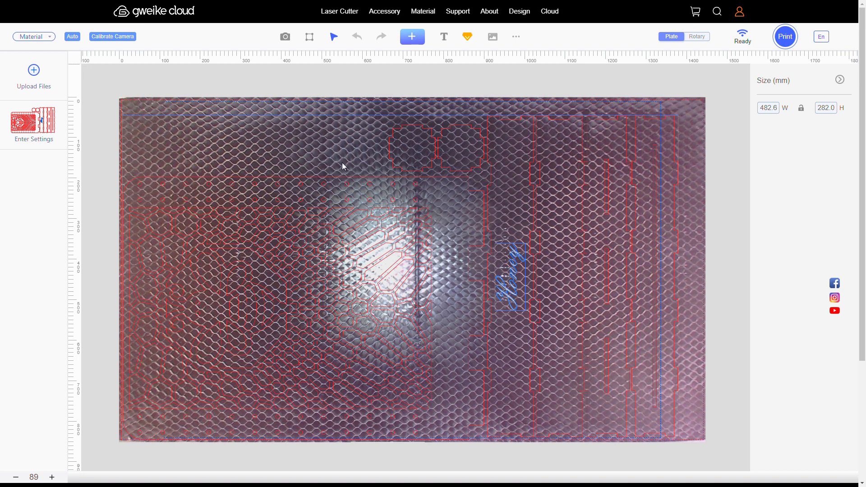
{"action": "mouse_move", "coordinate": [300, 216]}
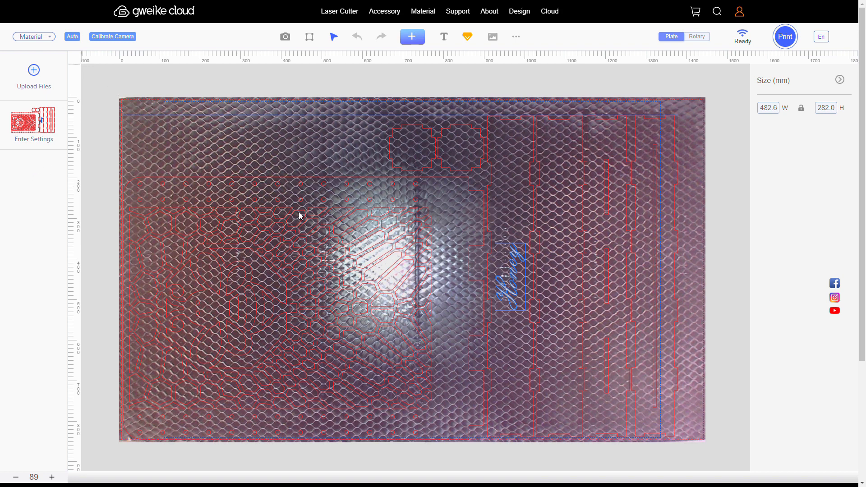
Overlay the Bee earrings cut layout on a refreshed camera image of the wooden sheet.
{"action": "left_click", "coordinate": [33, 125]}
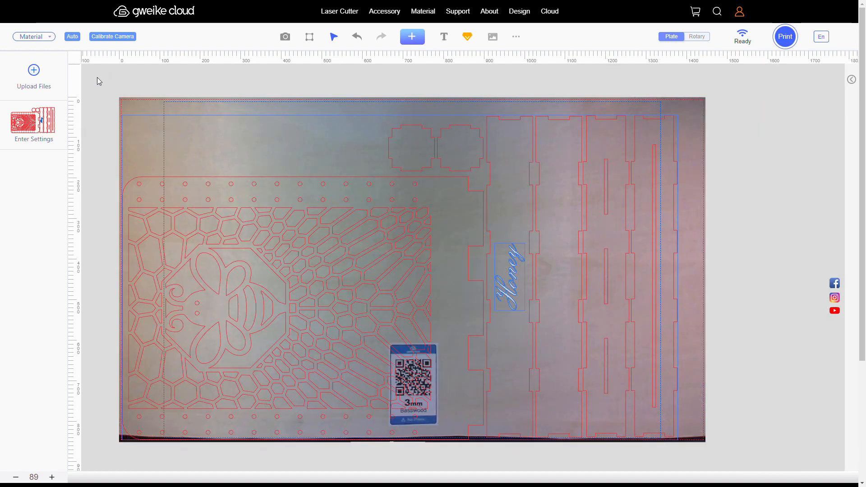
{"action": "mouse_move", "coordinate": [430, 326]}
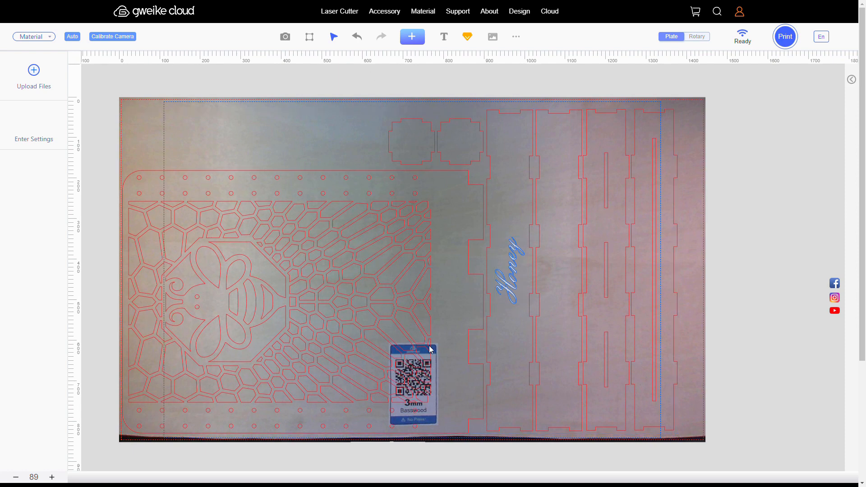
{"action": "mouse_move", "coordinate": [285, 232]}
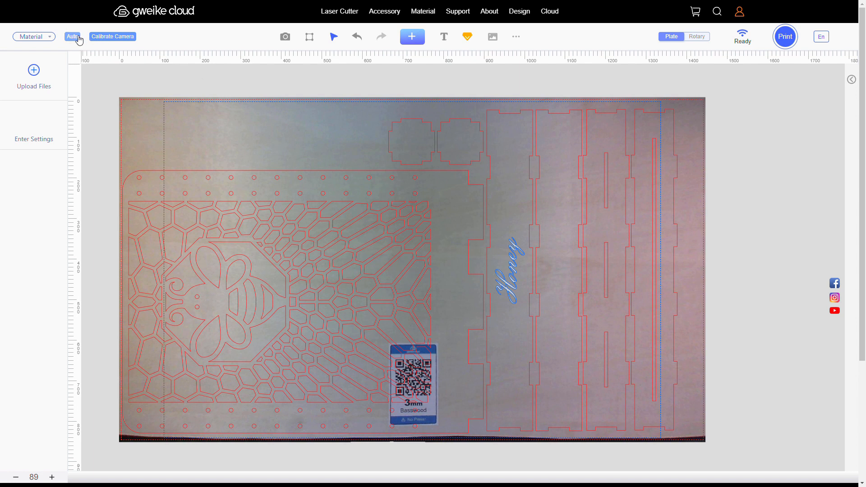
{"action": "left_click", "coordinate": [31, 37]}
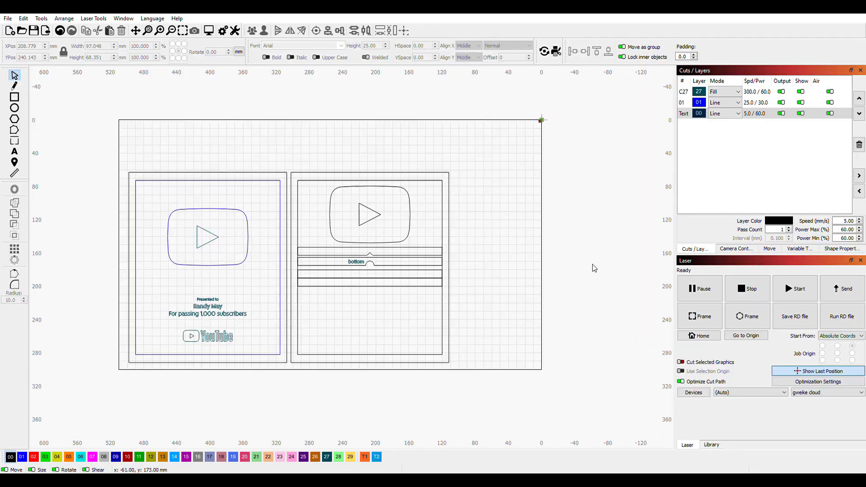
{"action": "mouse_move", "coordinate": [368, 256]}
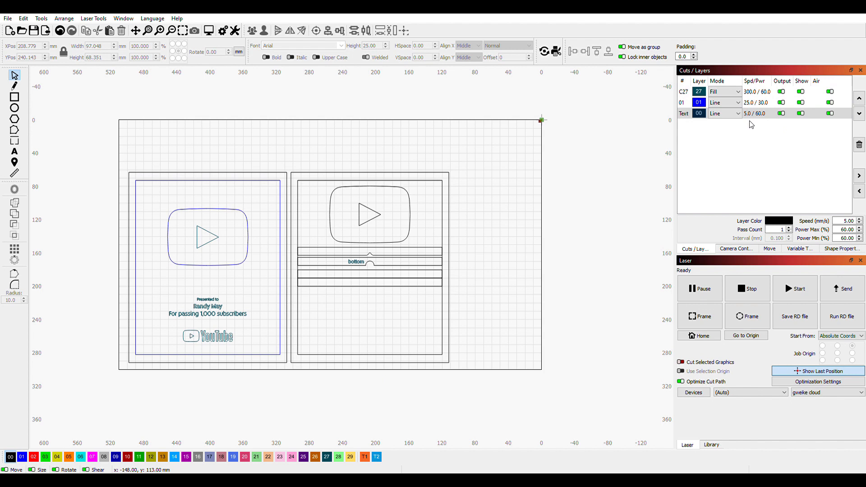
{"action": "mouse_move", "coordinate": [403, 314]}
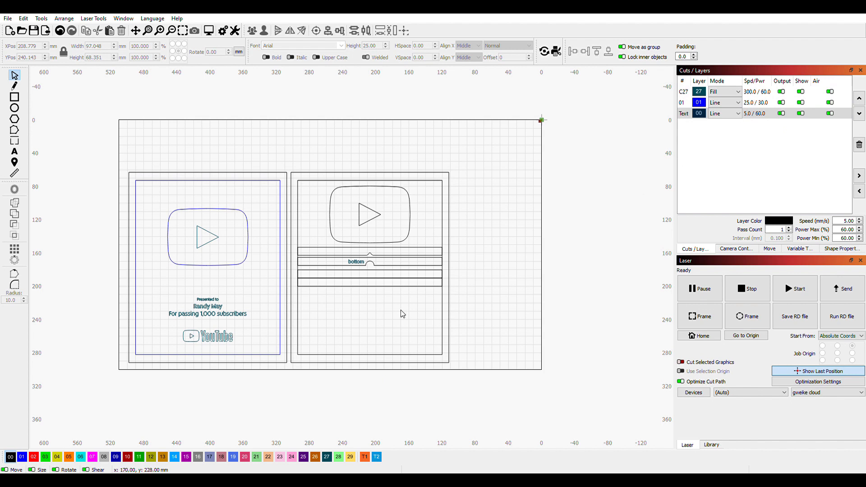